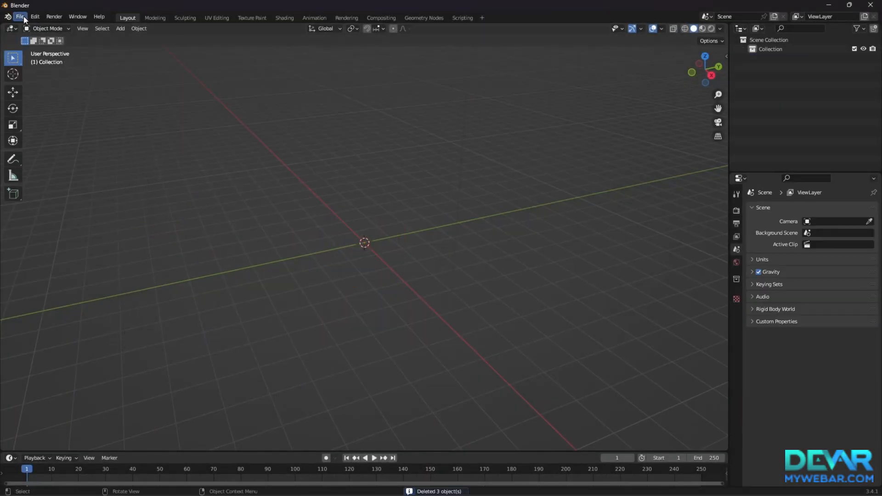
Import the Idle.fbx girl character via FBX import.
click(19, 16)
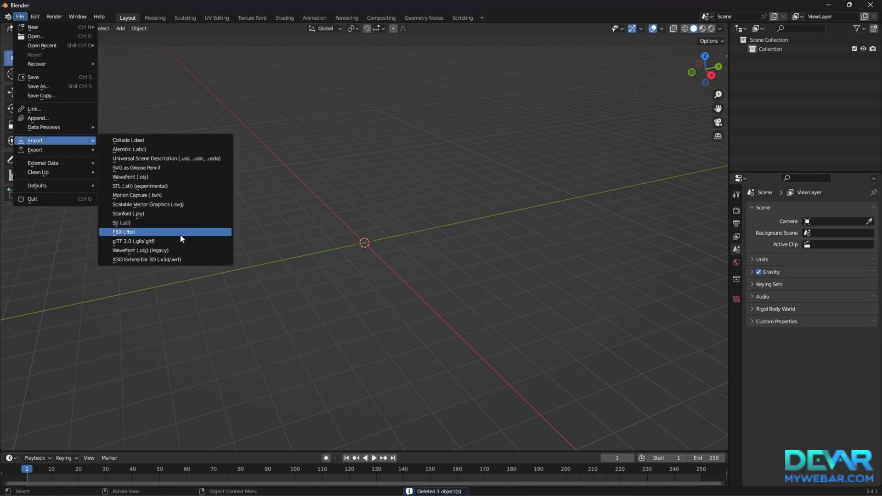
click(123, 231)
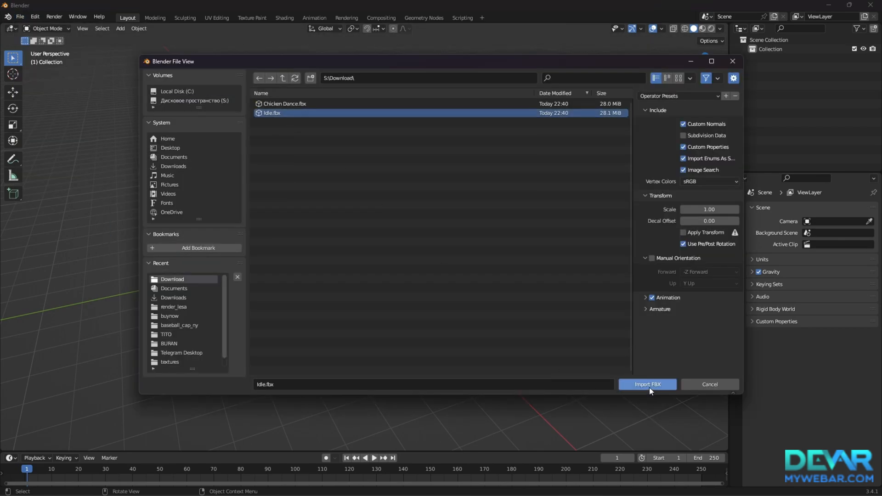
click(647, 384)
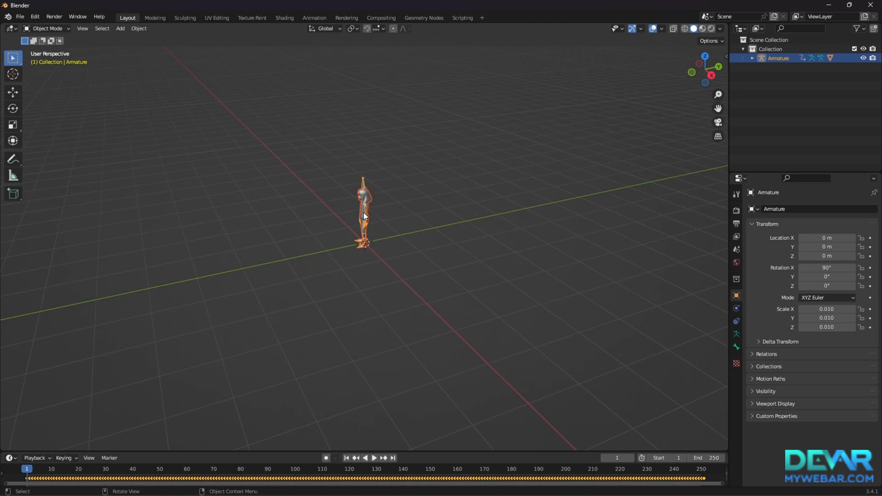
Switch to the Animation workspace and import the Chicken Dance.fbx armature.
click(314, 18)
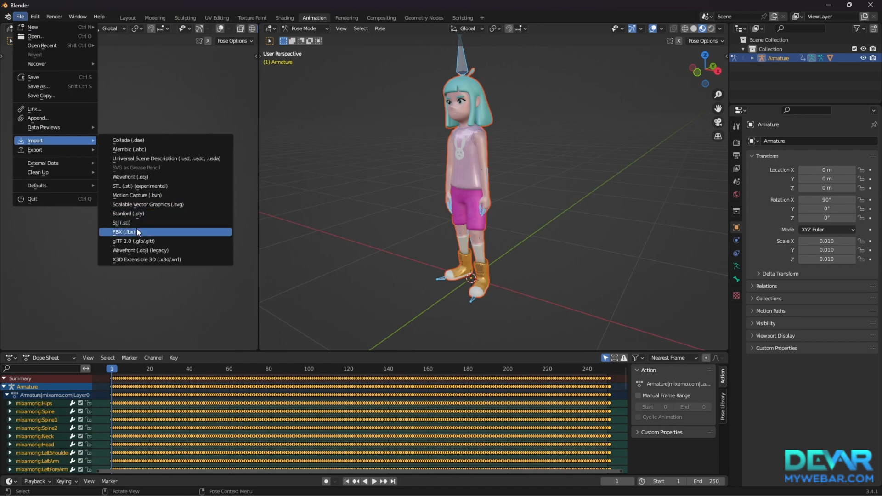
click(121, 231)
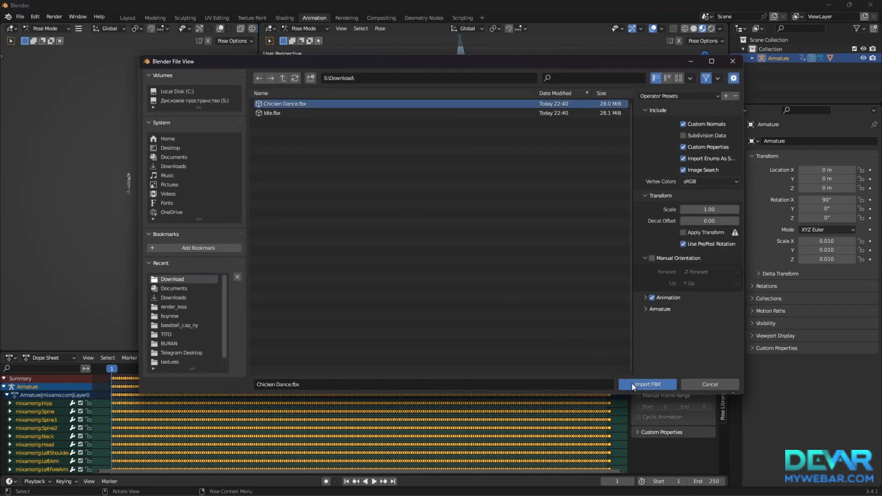
click(647, 384)
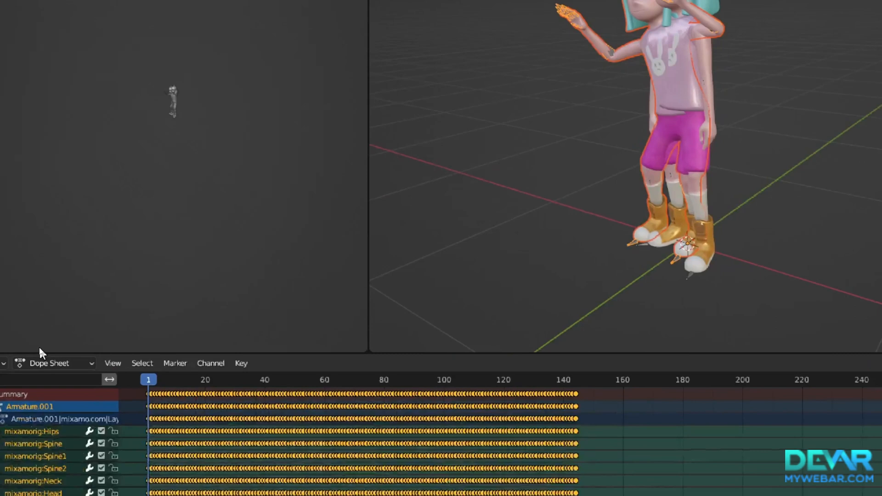
In the Nonlinear Animation editor, push the dance action down to a strip and assign it to the first armature.
click(14, 289)
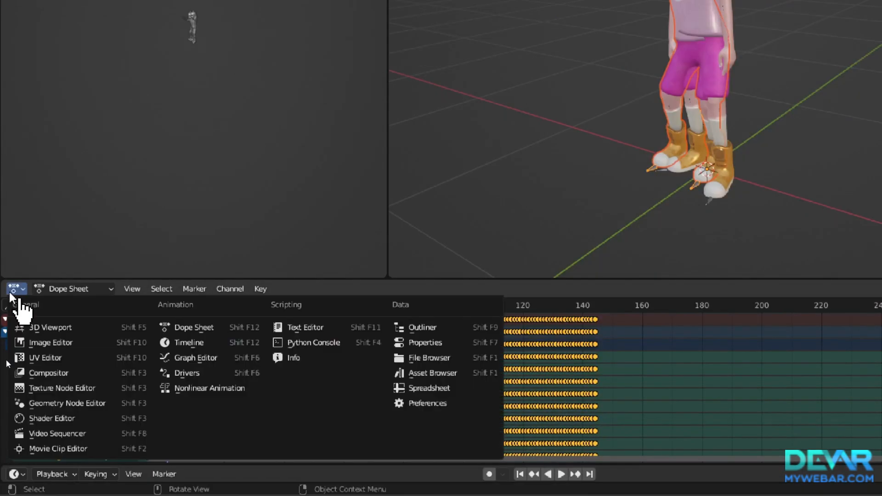
click(208, 388)
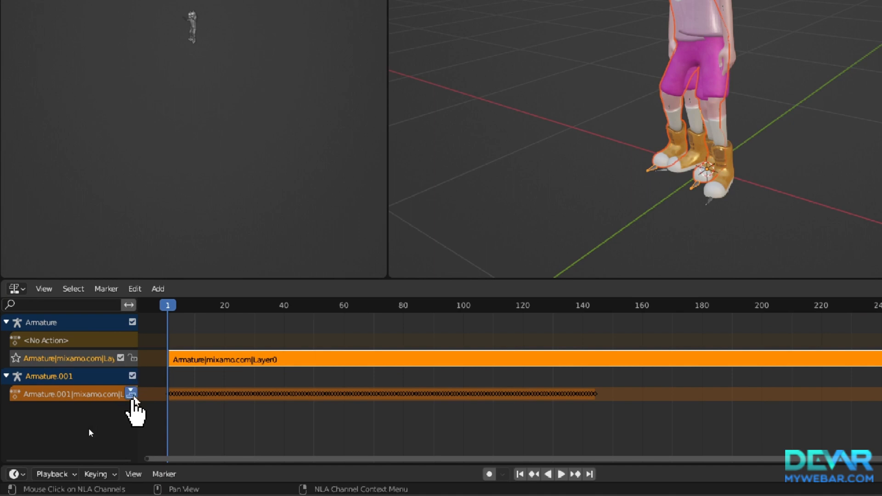
click(130, 393)
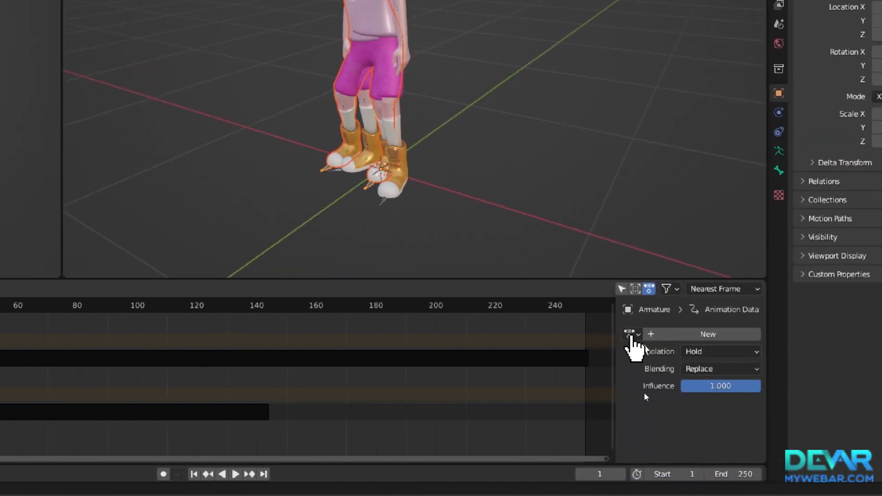
click(628, 335)
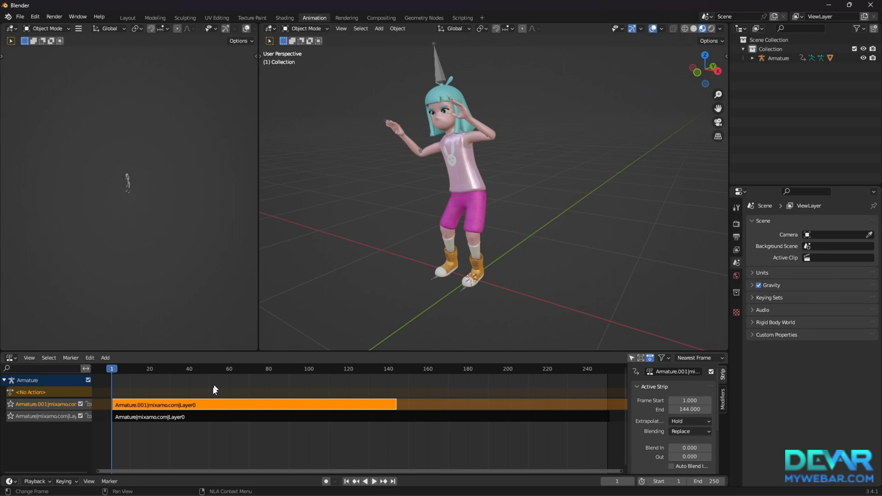
Move the idle strip so it starts right after the dance strip ends.
click(128, 417)
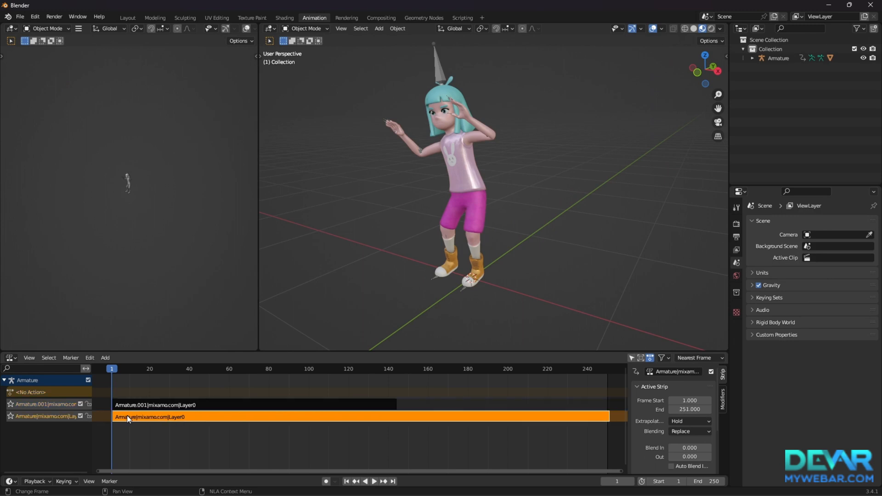
click(133, 404)
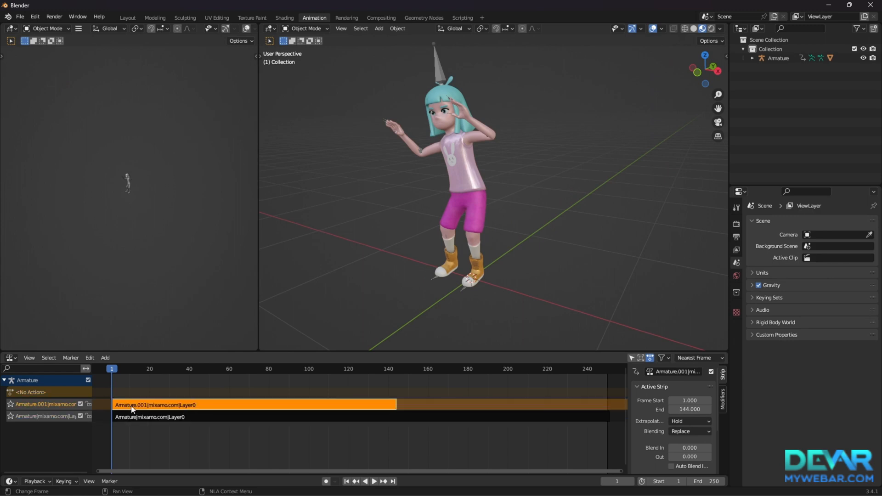
click(129, 417)
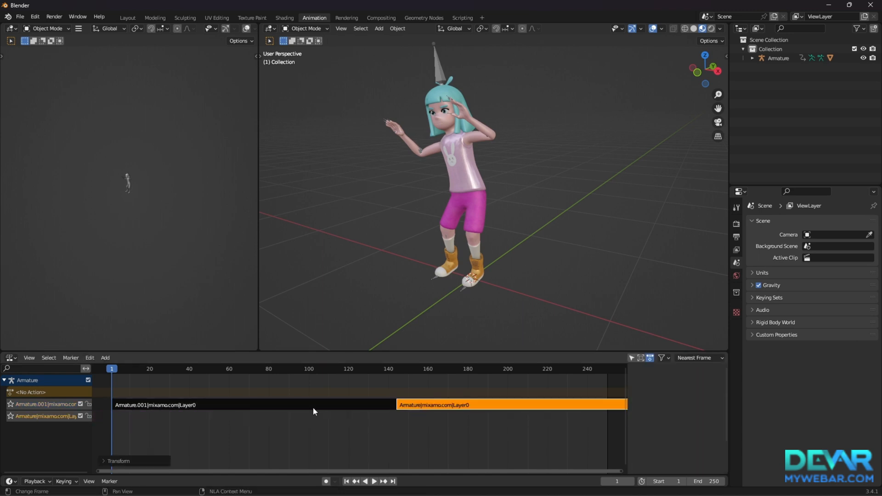
click(375, 481)
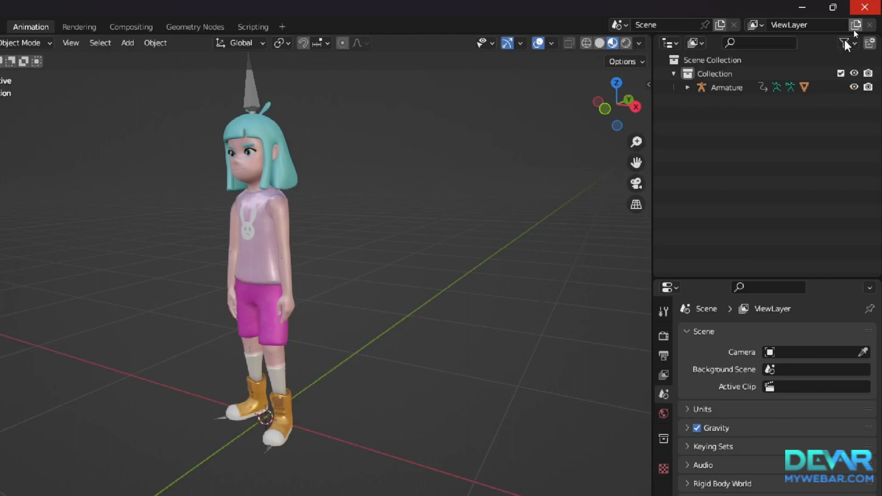
Rename the armature's two NLA track actions to Dance and Idle in the Outliner.
click(687, 87)
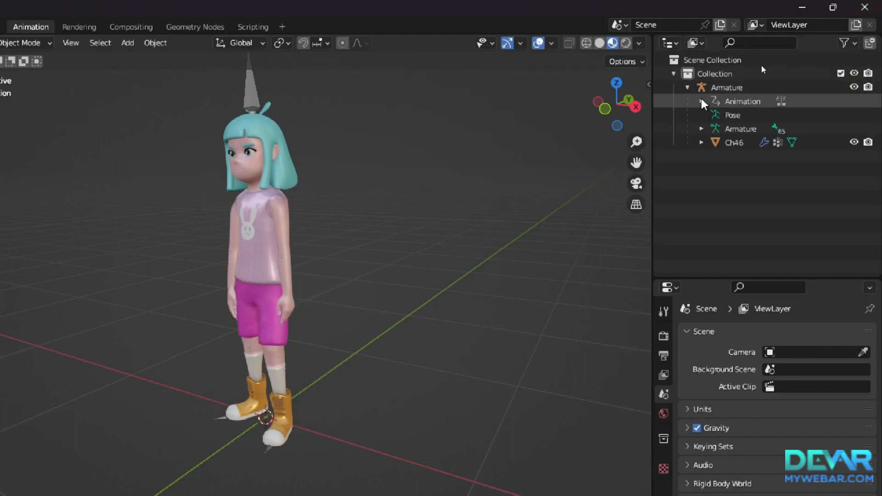
click(701, 101)
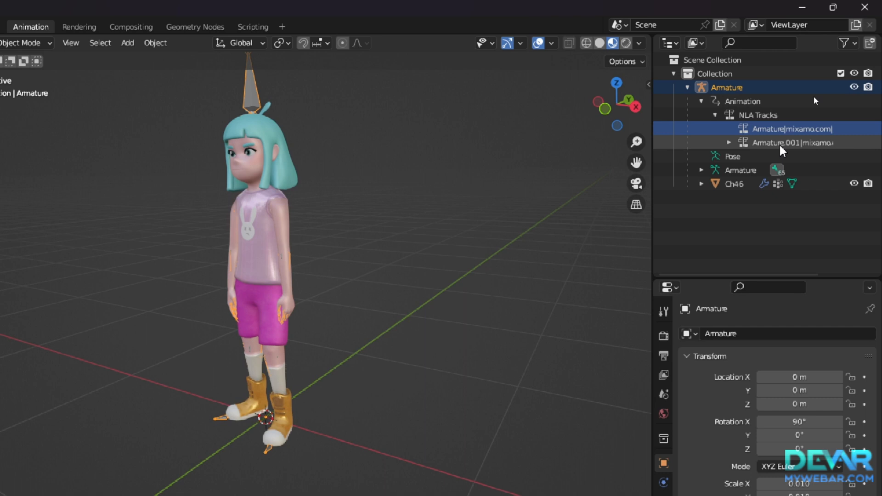
click(789, 143)
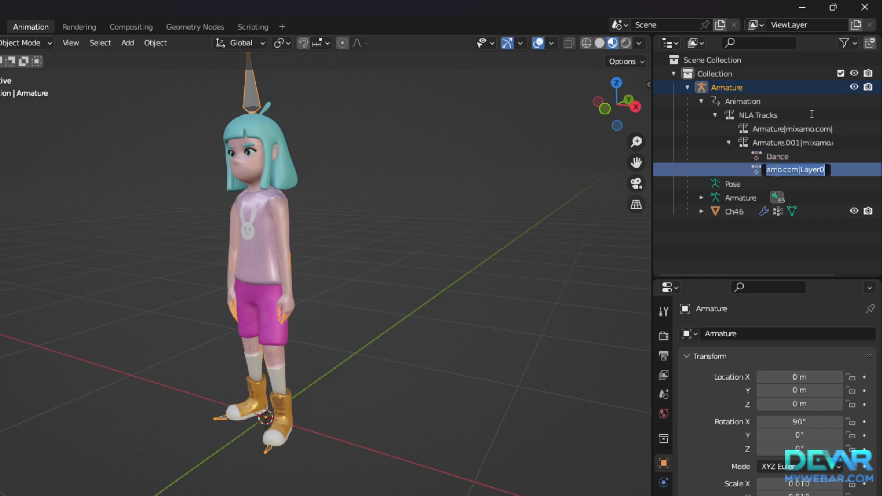
text(Idle)
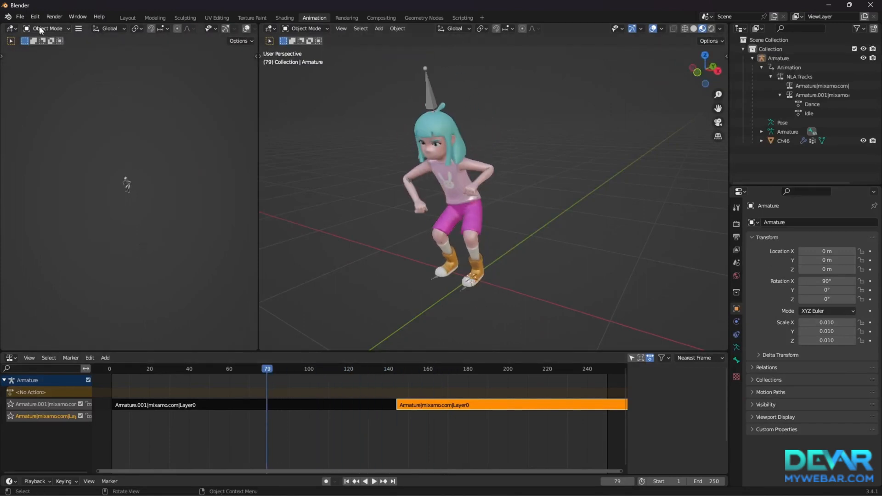
Export the character with both animations as a glTF 2.0 girl_animations GLB file.
click(21, 16)
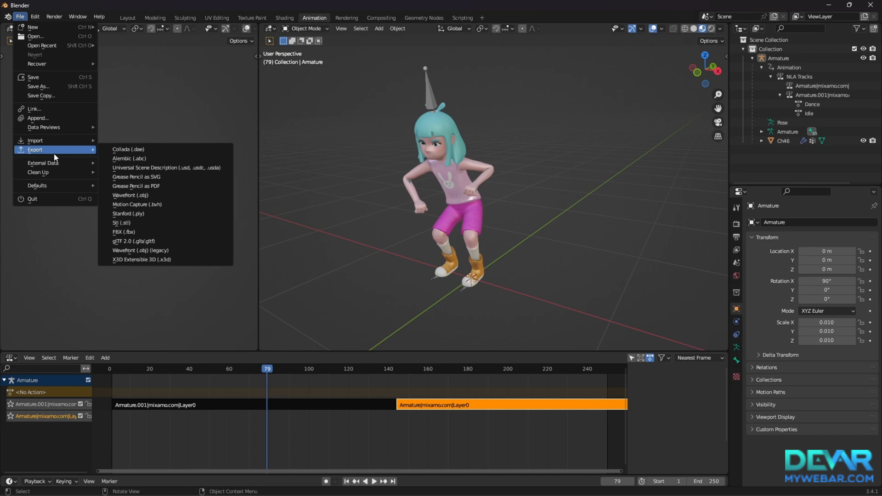
mouse_move(135, 231)
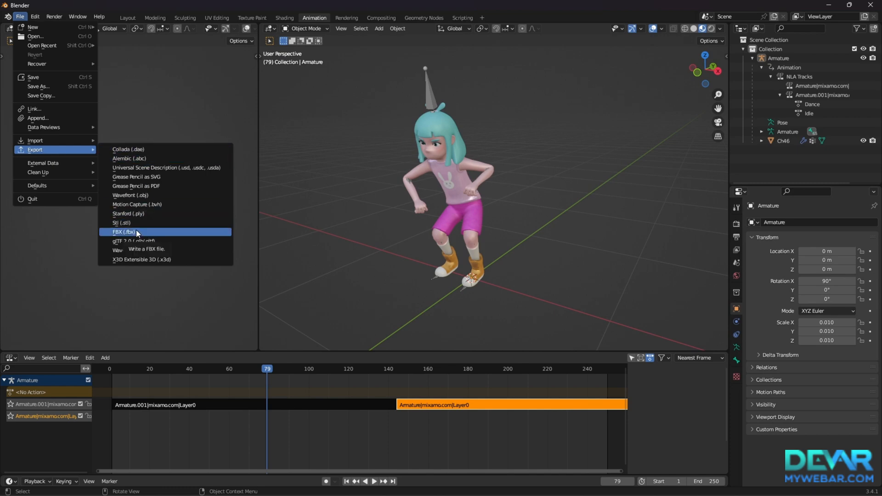
click(133, 240)
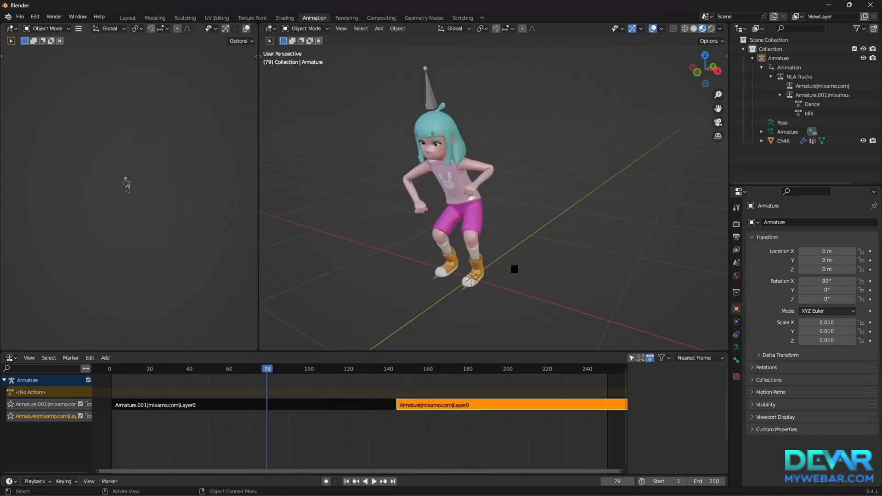
key(alt+tab)
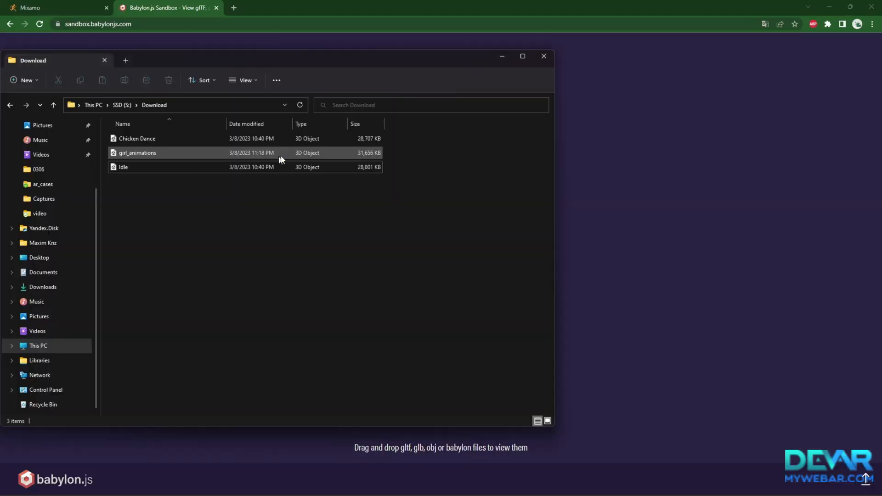
Load girl_animations.glb into the Babylon.js Sandbox and switch playback to the Idle animation.
drag(137, 153, 585, 231)
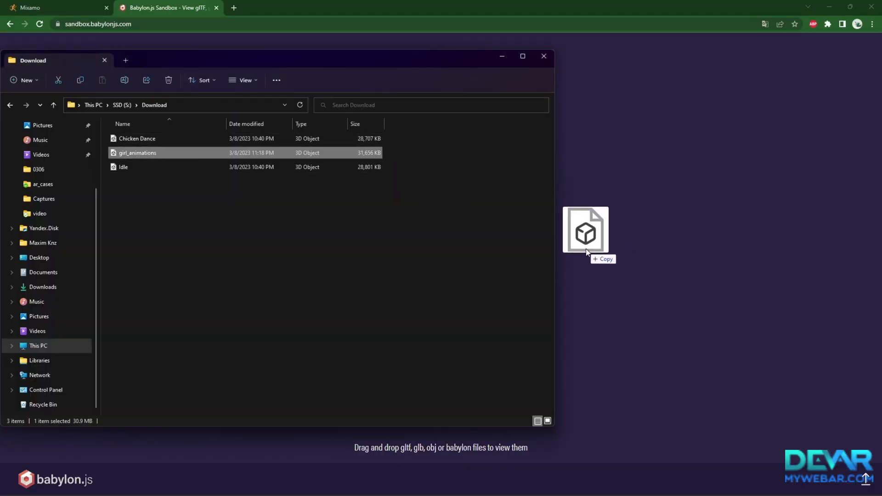
drag(135, 152, 586, 231)
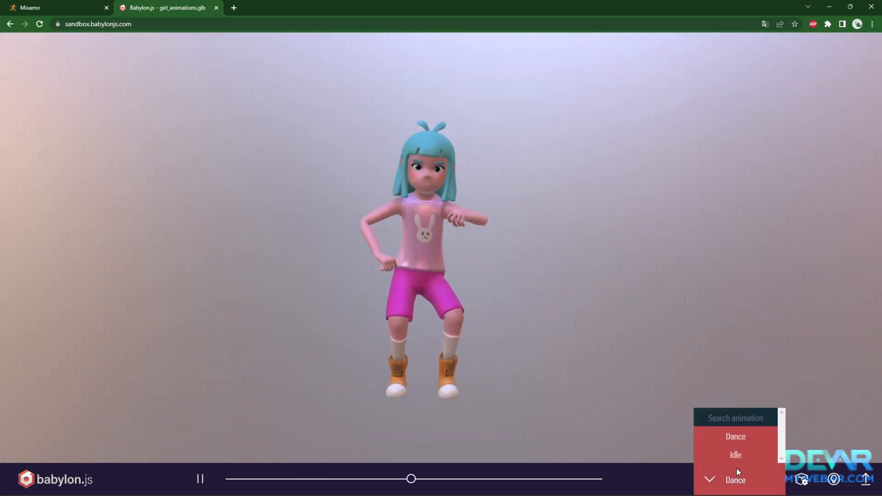
click(735, 455)
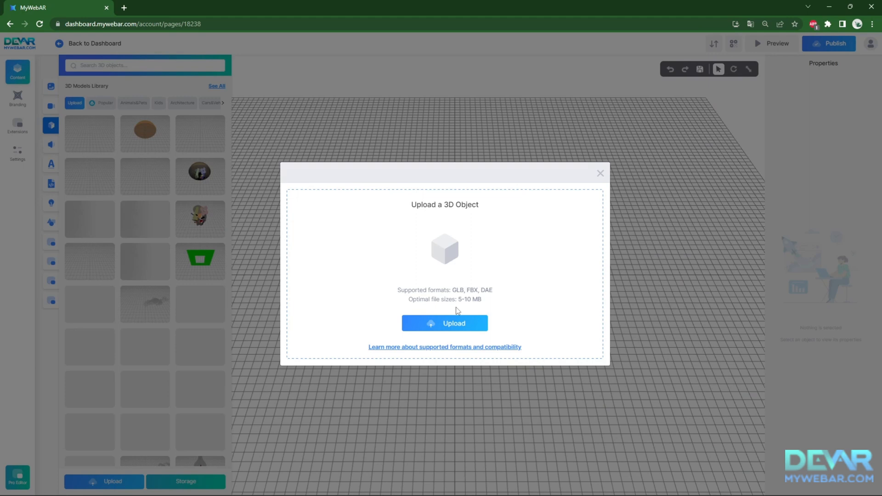
Start uploading the GLB as a 3D object in MyWebAR.
click(445, 324)
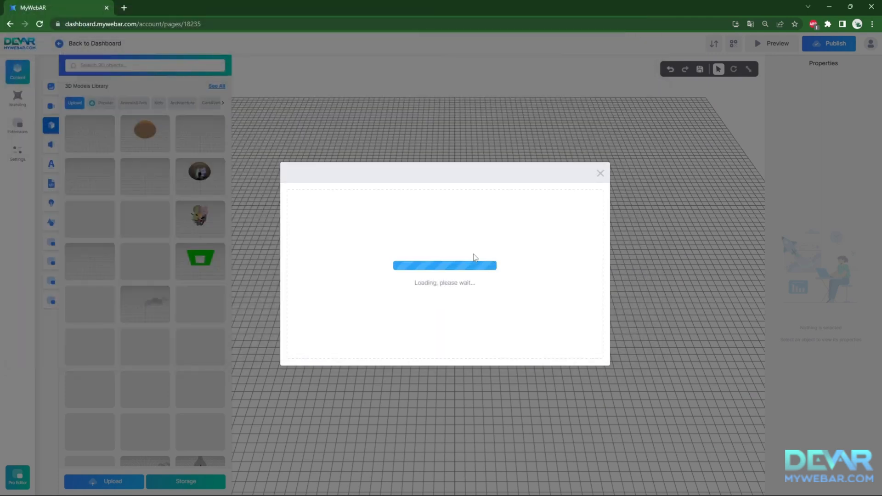